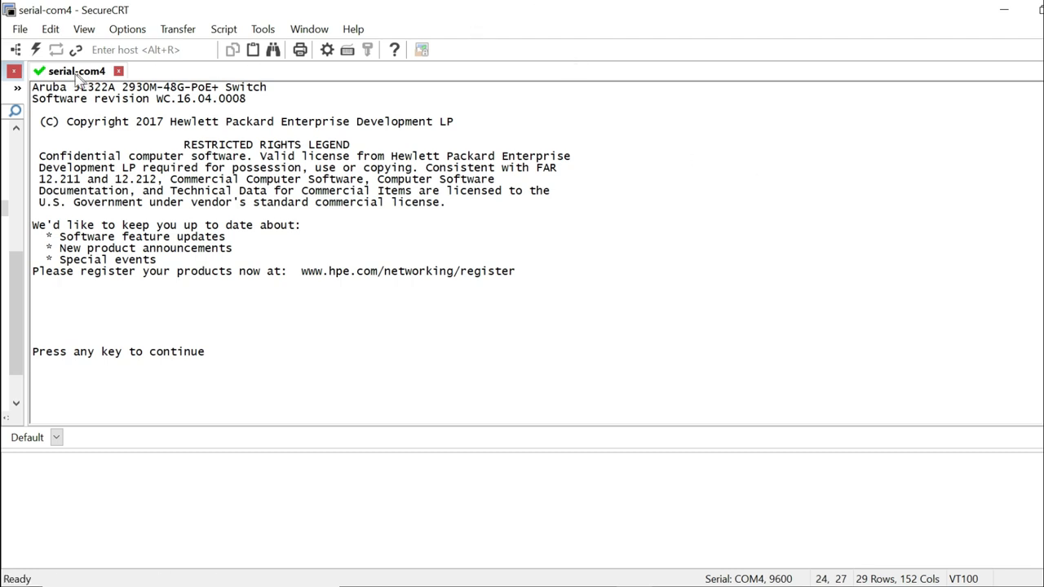
Confirm the serial-com4 session's serial settings are at 9600 baud, then close Session Options.
right_click(77, 71)
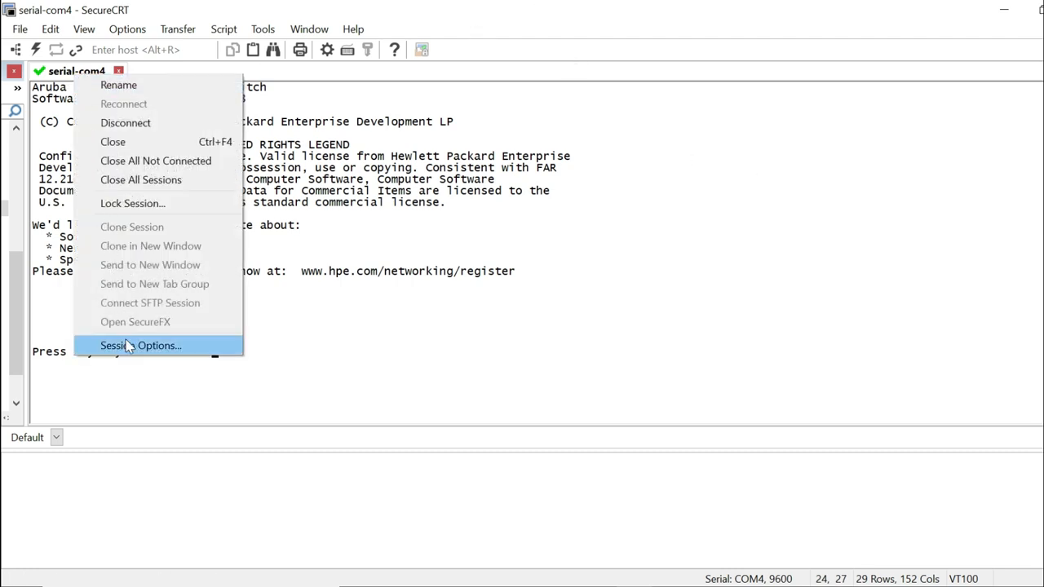
left_click(139, 345)
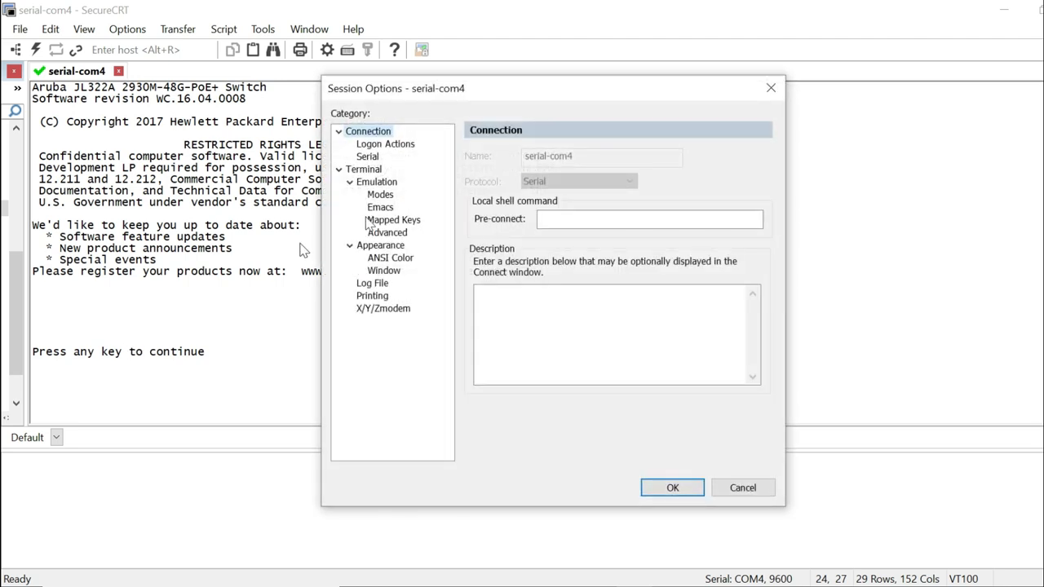
left_click(367, 156)
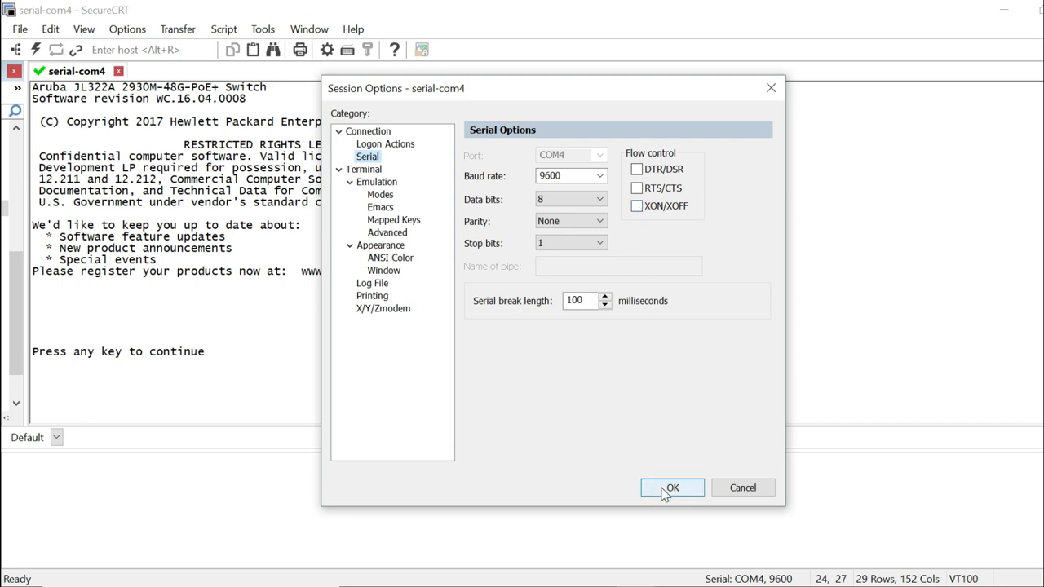
left_click(672, 488)
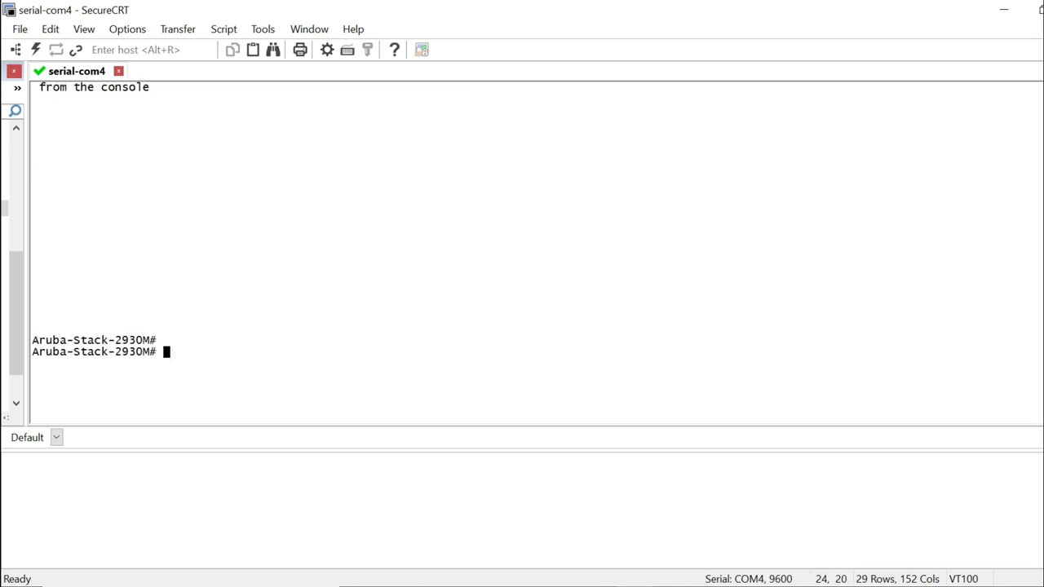
Run 'show stacking', fixing the typo, to see member 1 as Commander at priority 128.
type("sh stak")
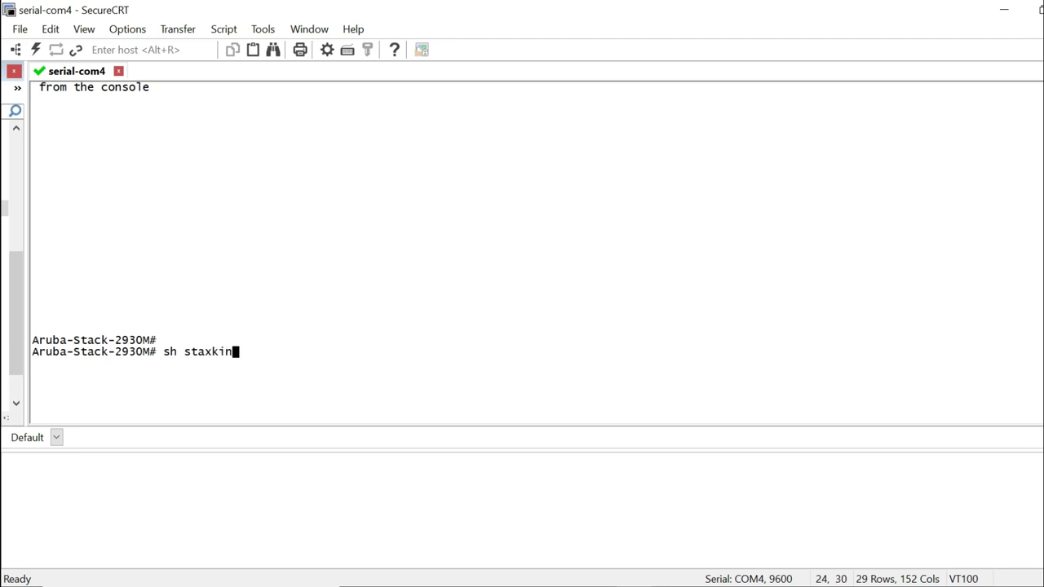
key("Return")
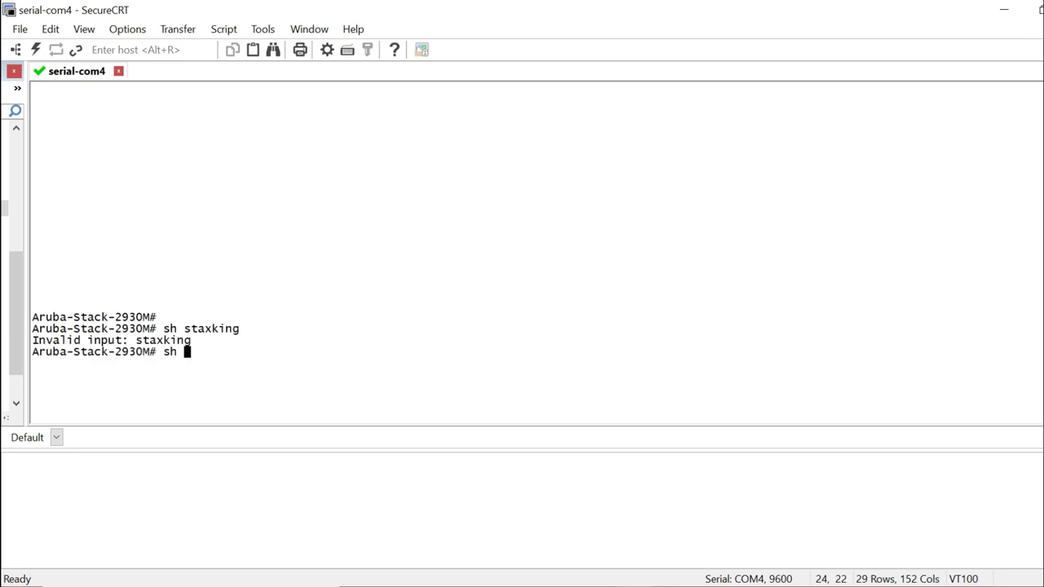
type("staking")
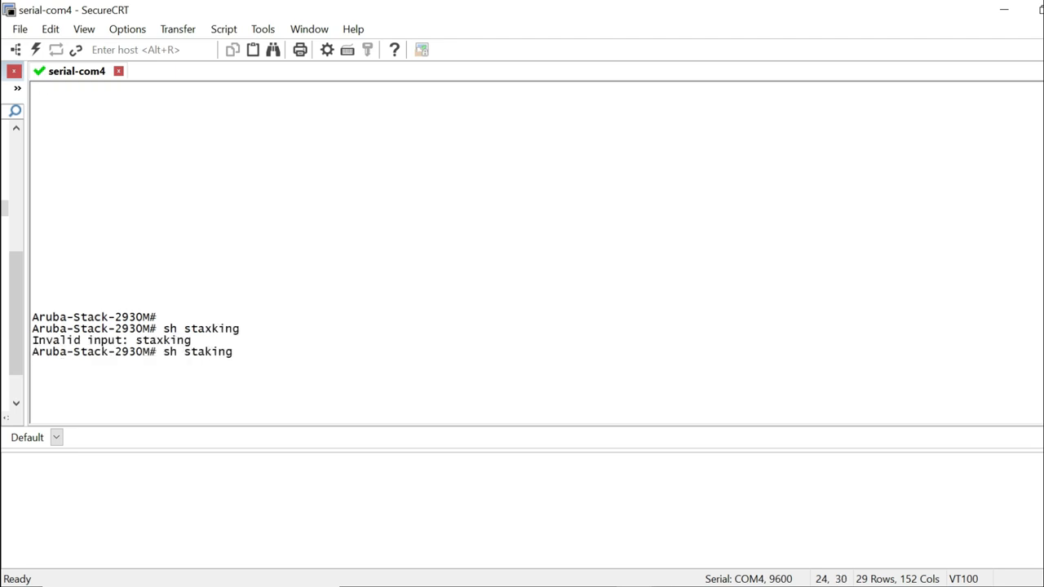
key("BackSpace")
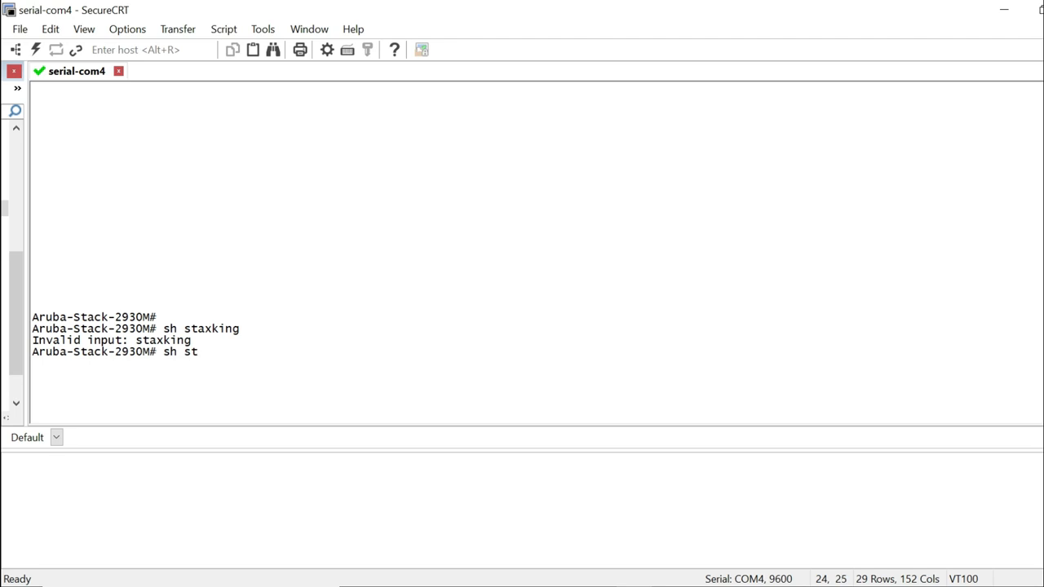
type("ackin")
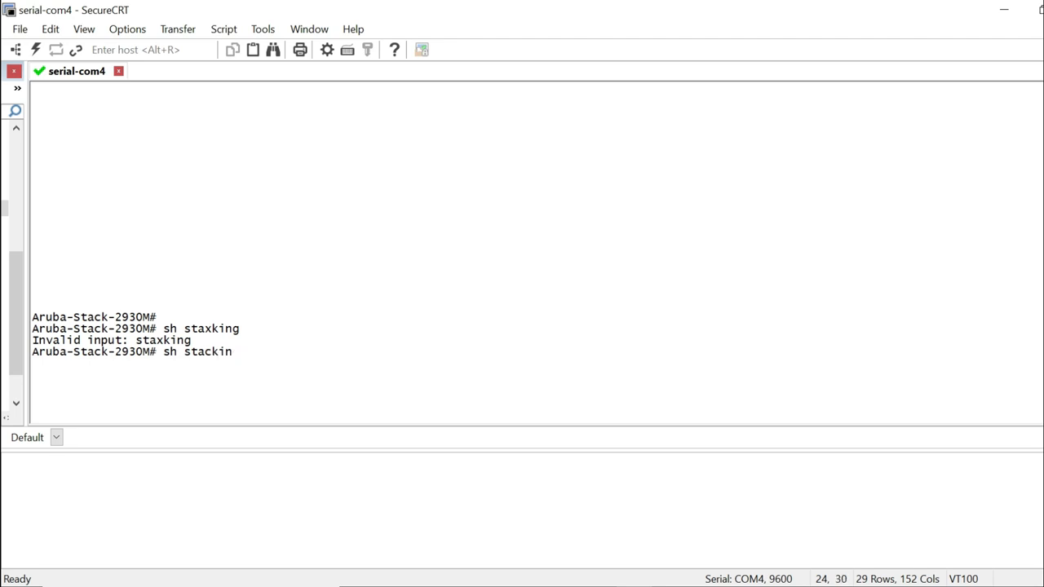
key("Return")
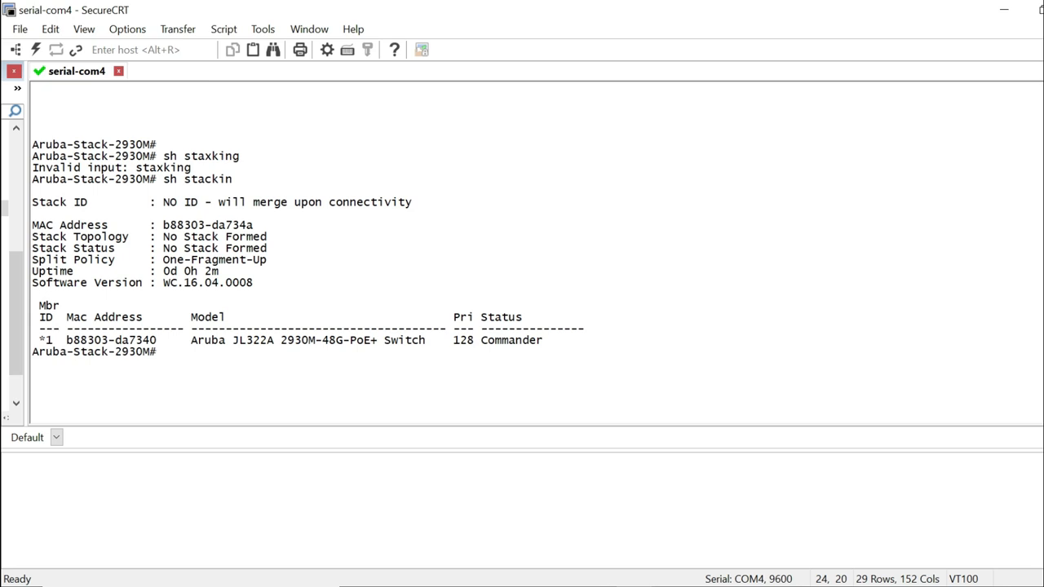
key("Return")
type("config t")
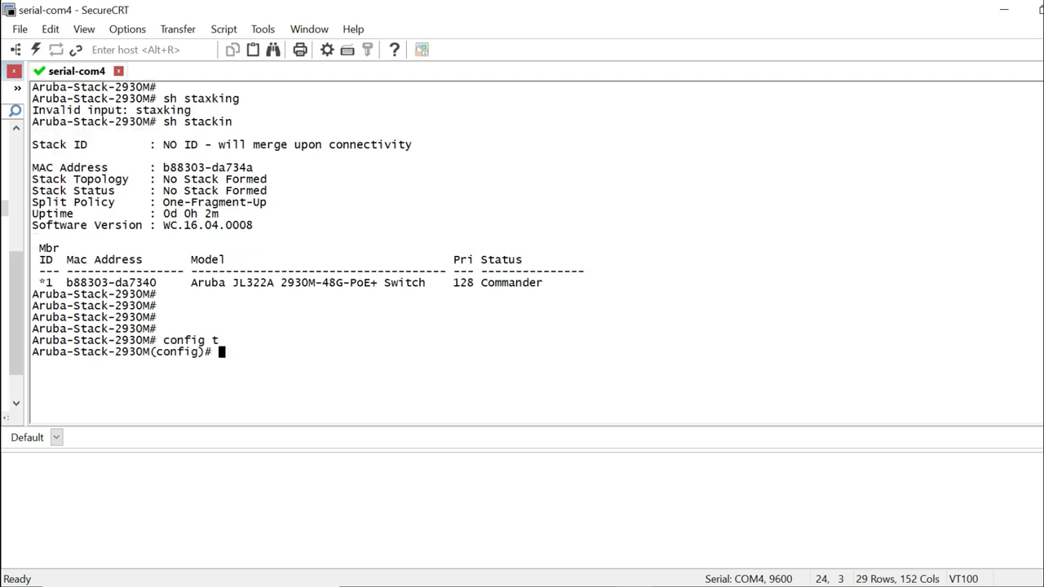
Enter 'stacking member 1 priority 255' and verify it with 'show stacking'.
type("sta")
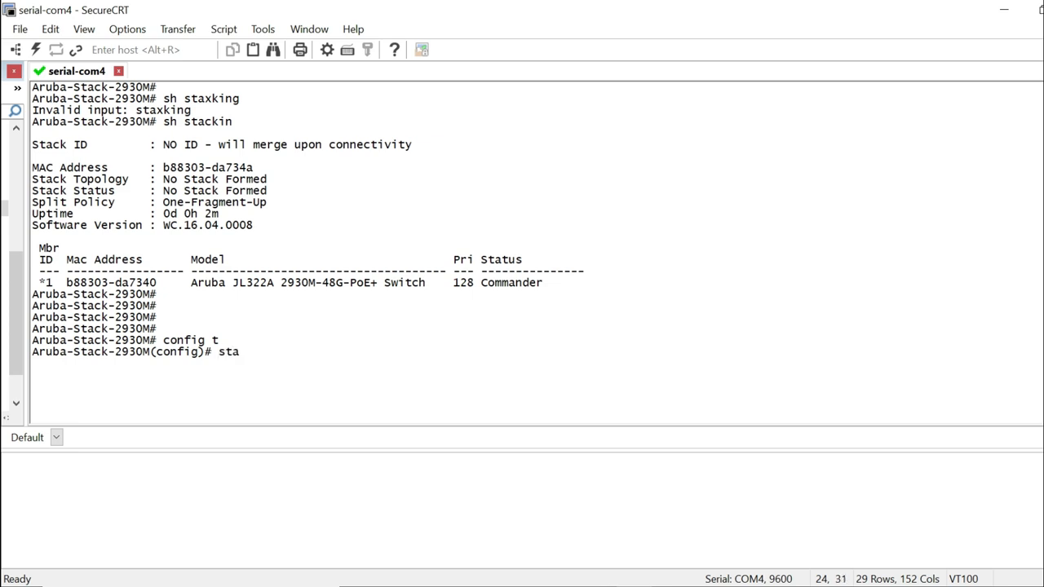
type("cking me")
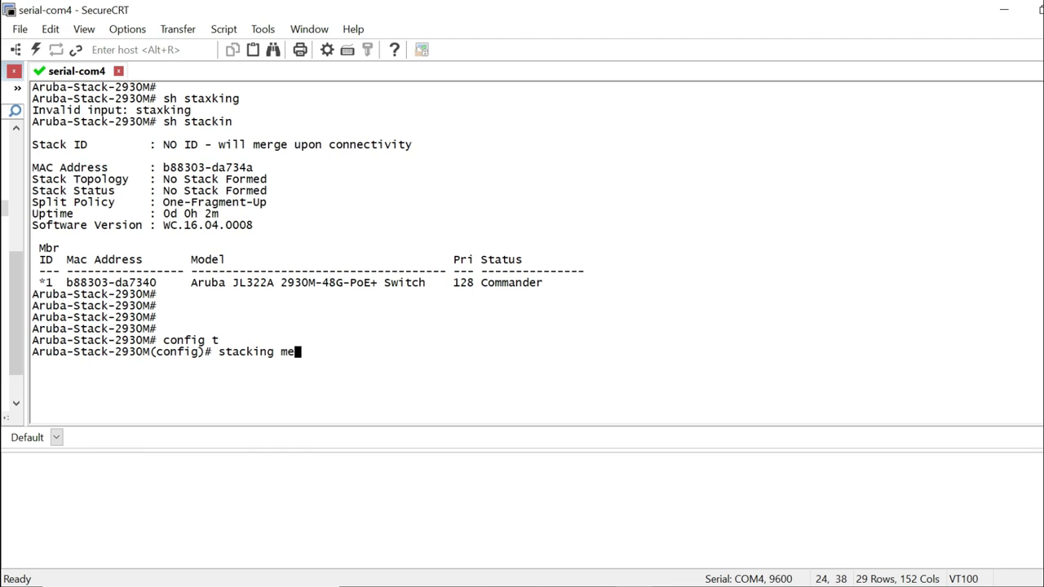
type("mber 1")
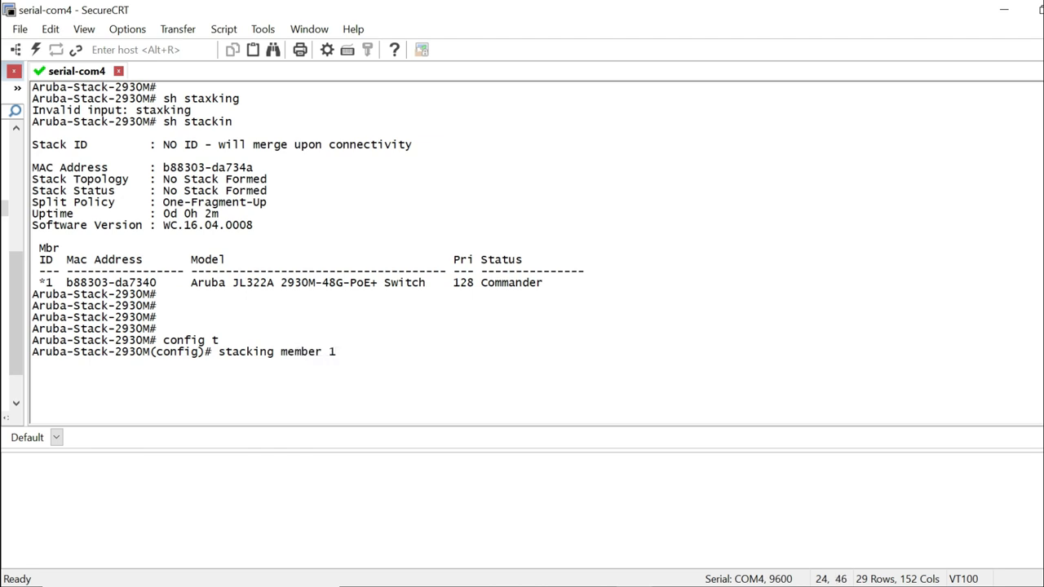
type("priority 2")
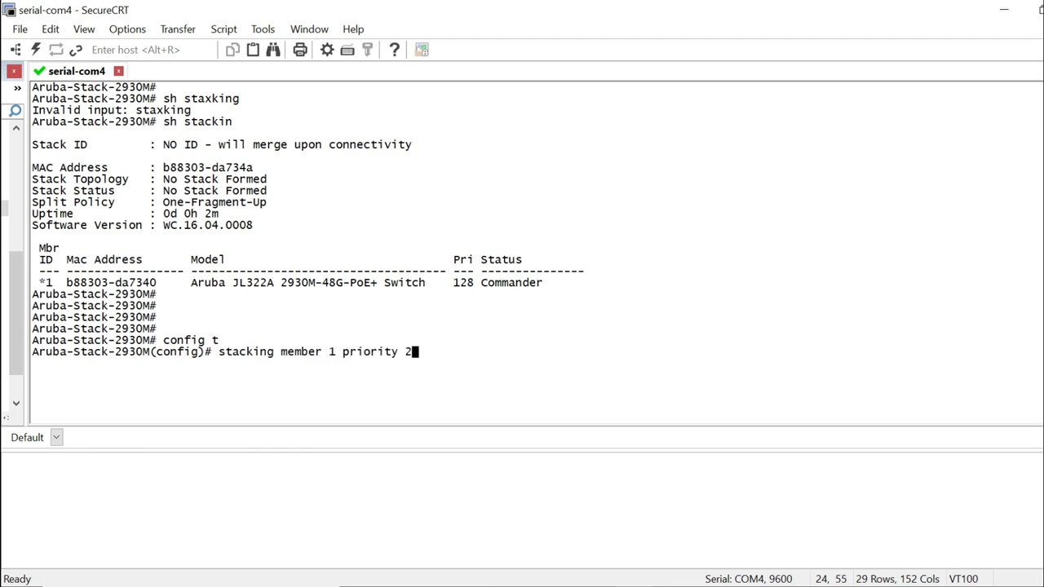
type("55")
type("sh")
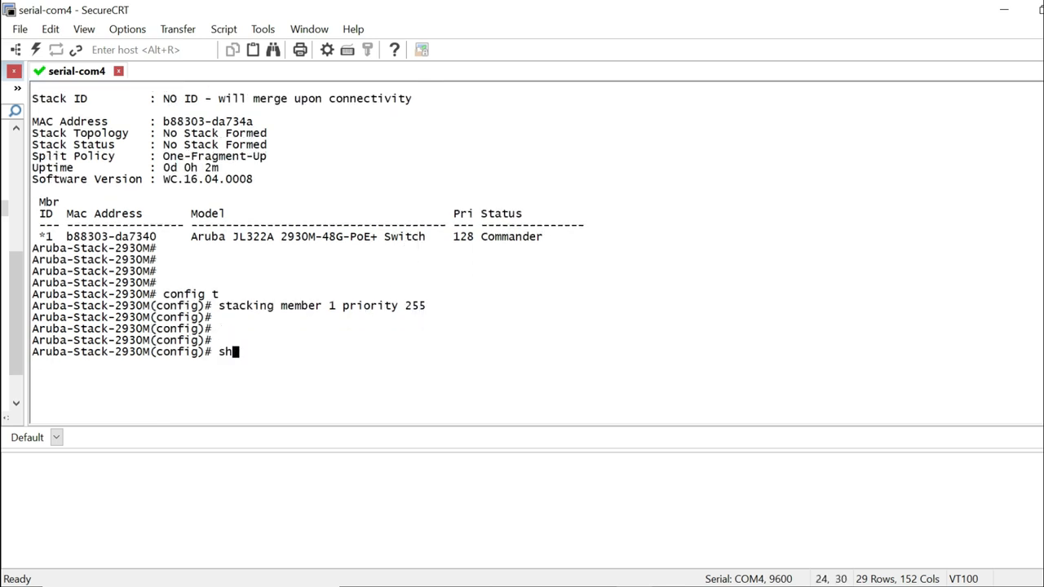
type("stacking")
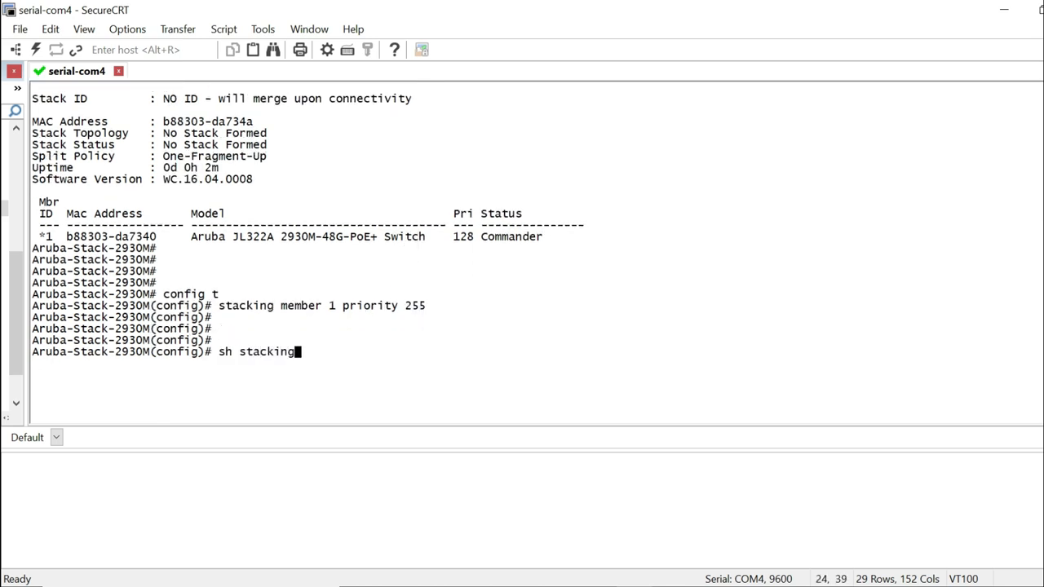
key("Return")
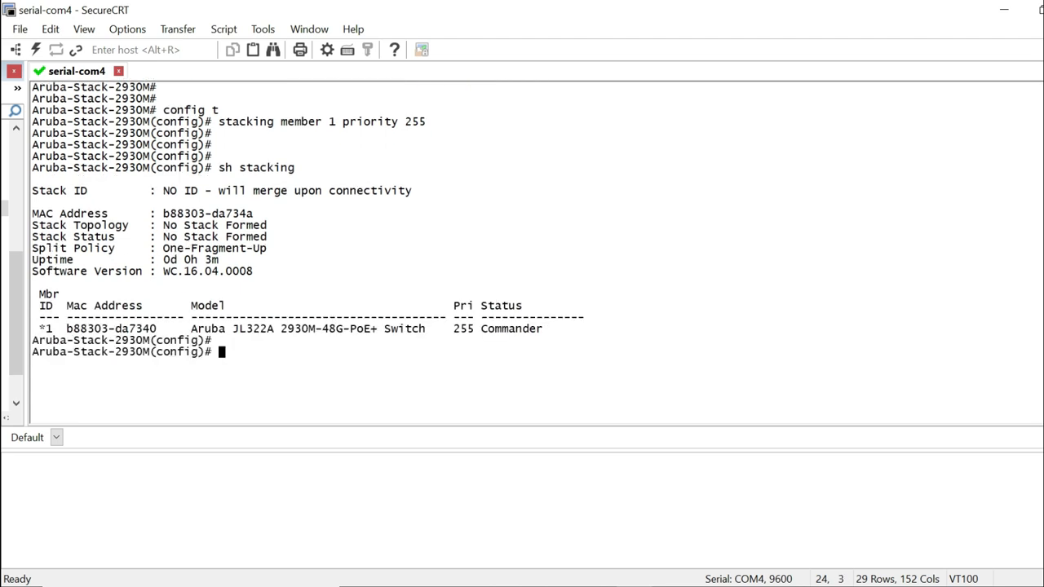
type("sh stacking")
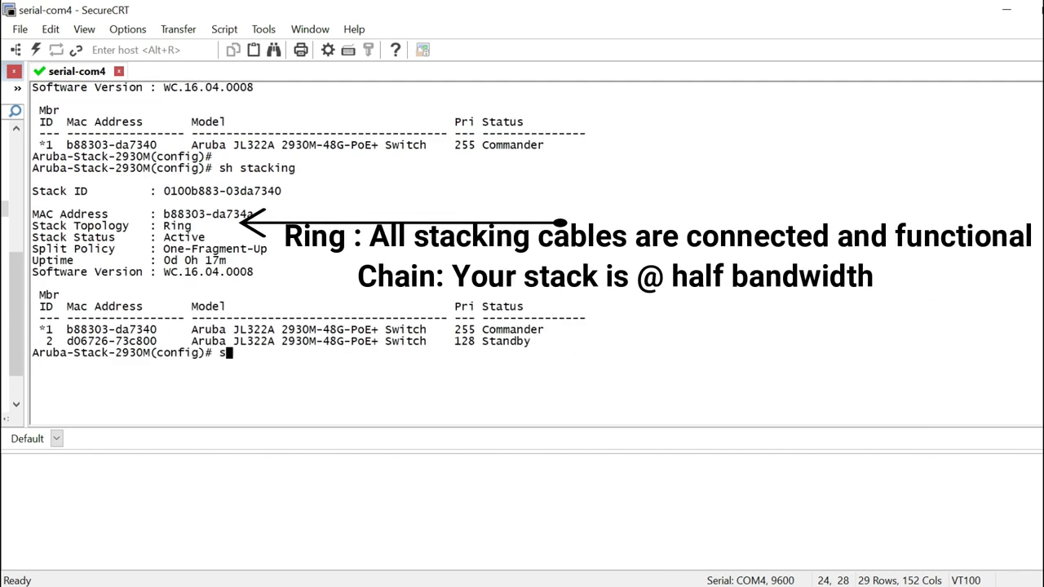
Set member 2 priority to 254, verify with 'show stacking', and begin 'write memory'.
type("tacking member 2 priority")
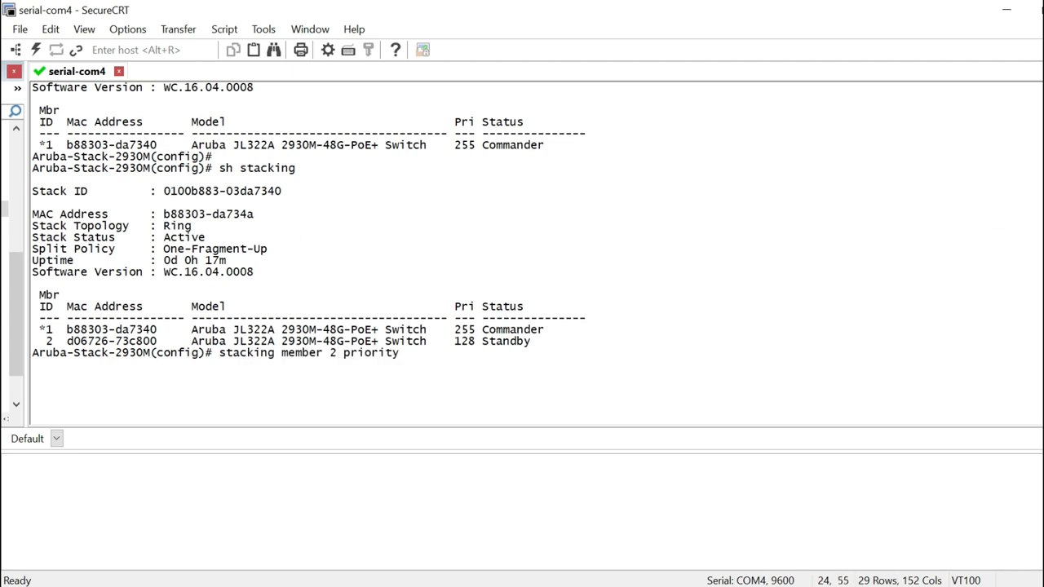
type("25")
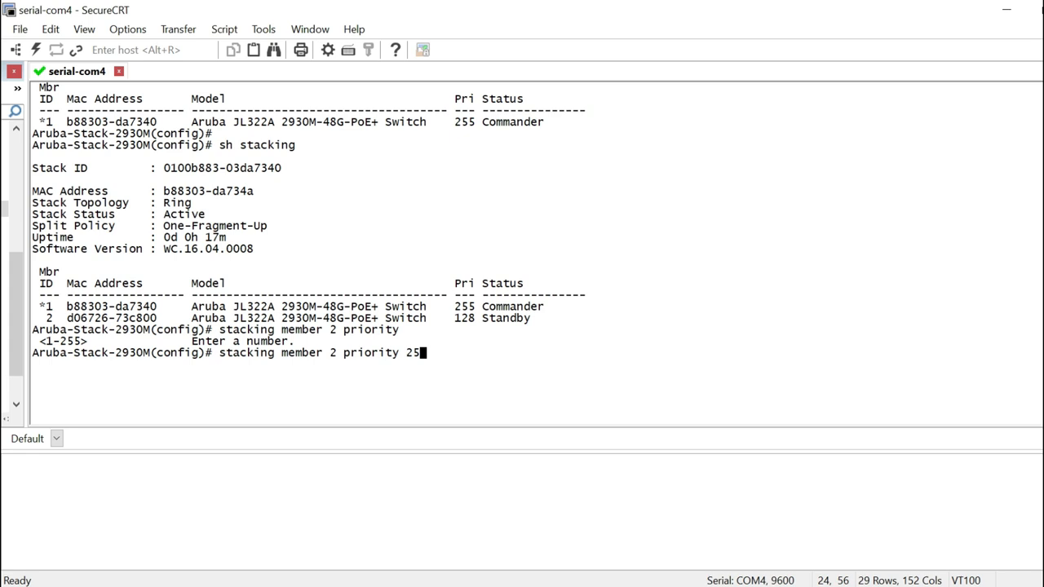
key("Return")
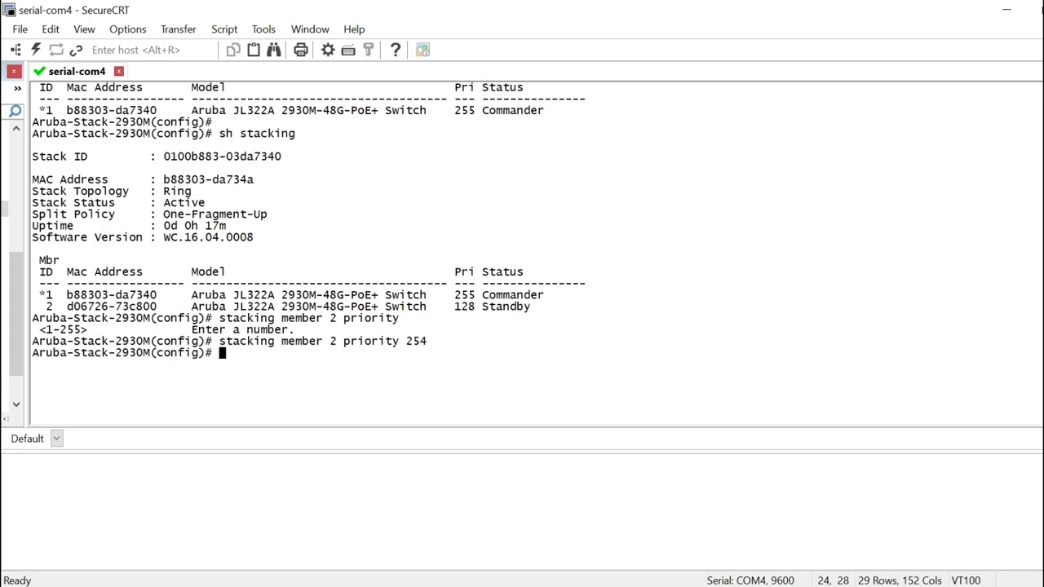
type("sh stac")
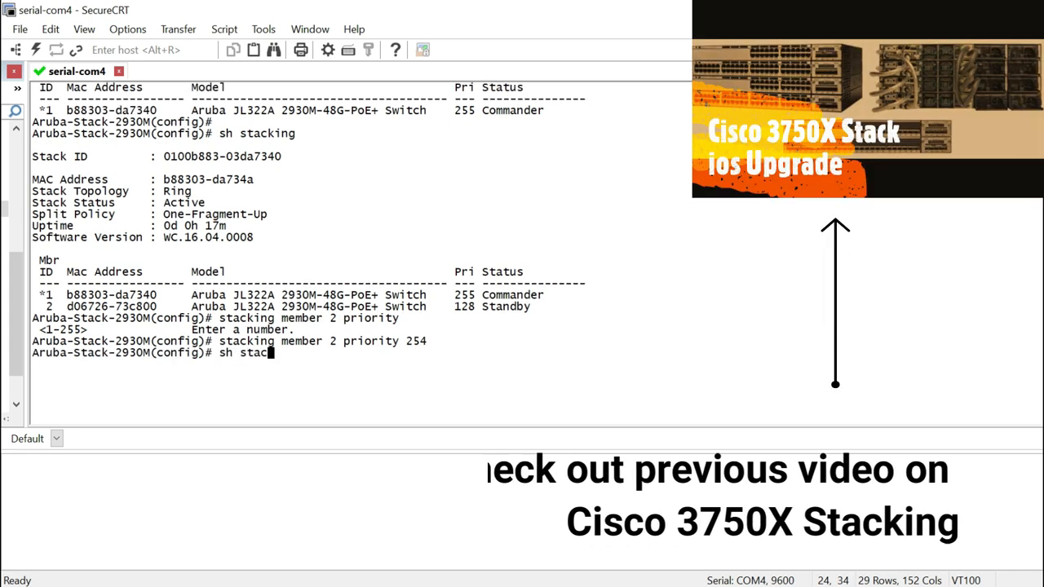
key("Return")
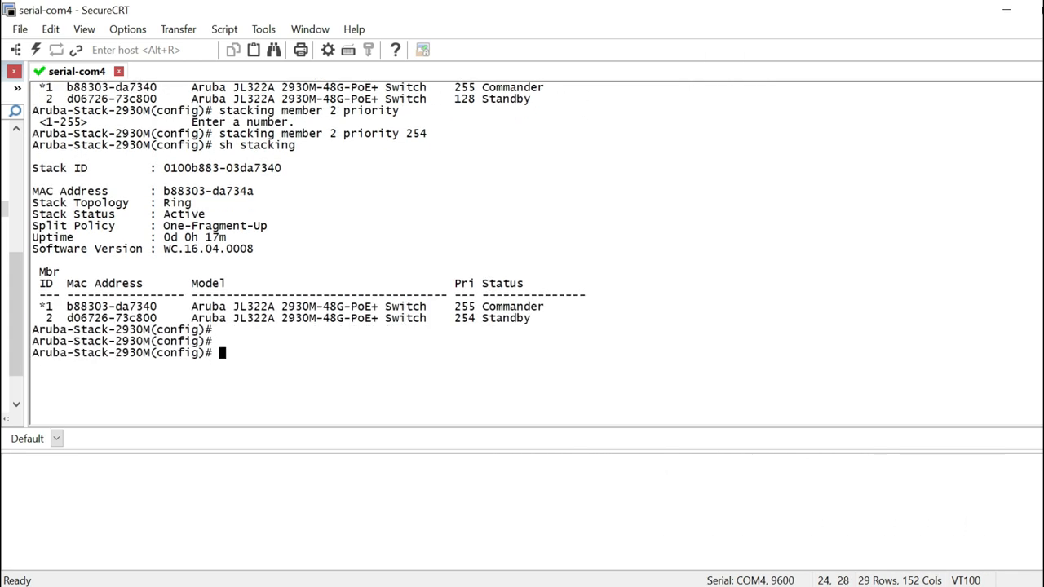
type("wr mem")
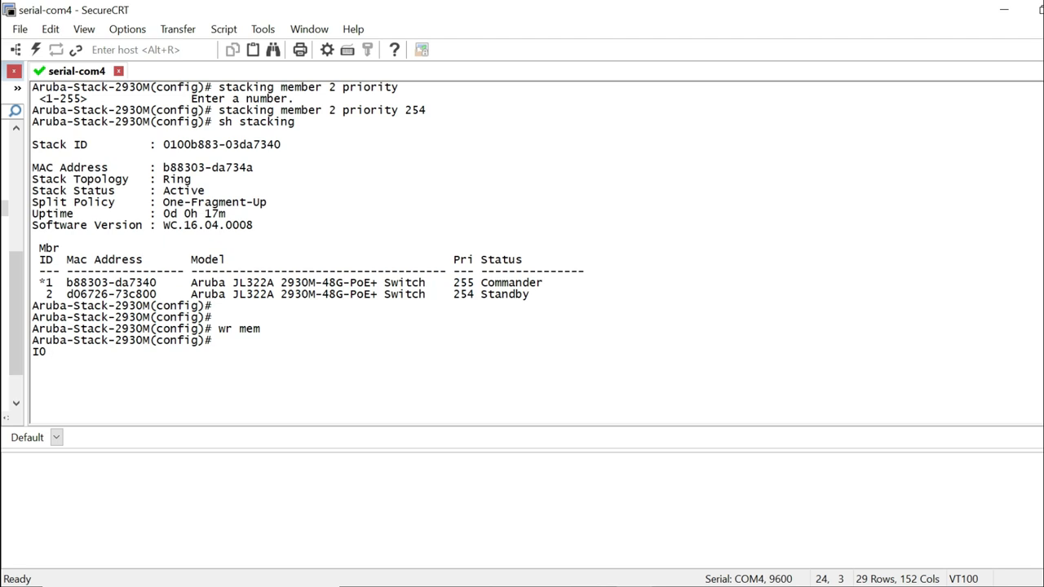
type("1")
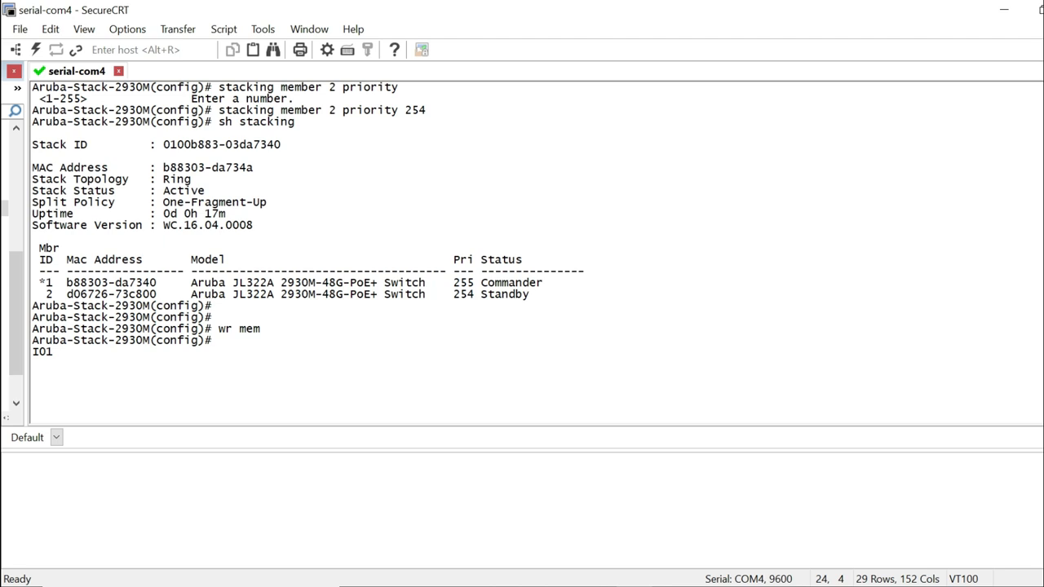
type("D")
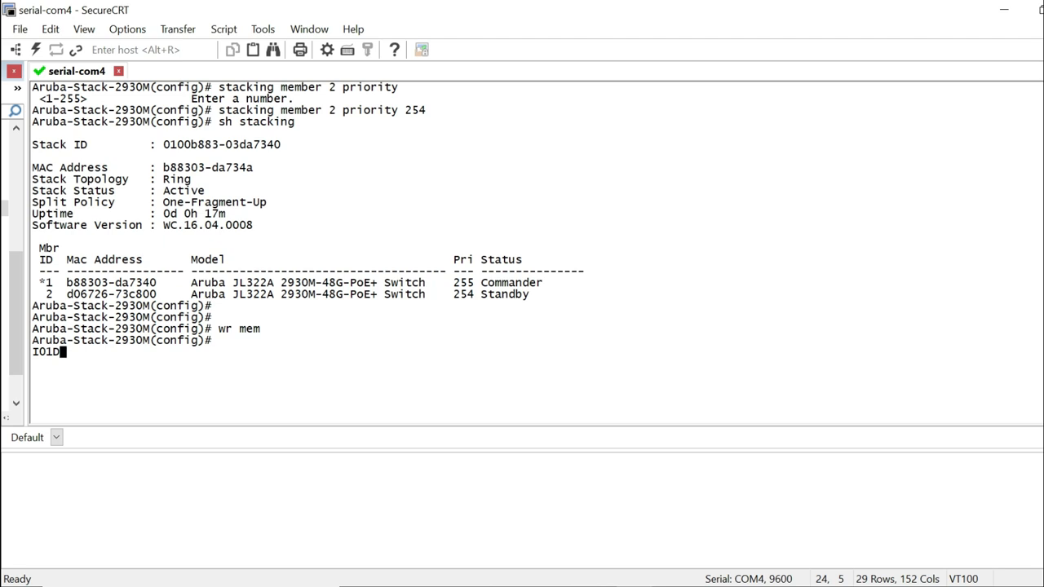
key("Return")
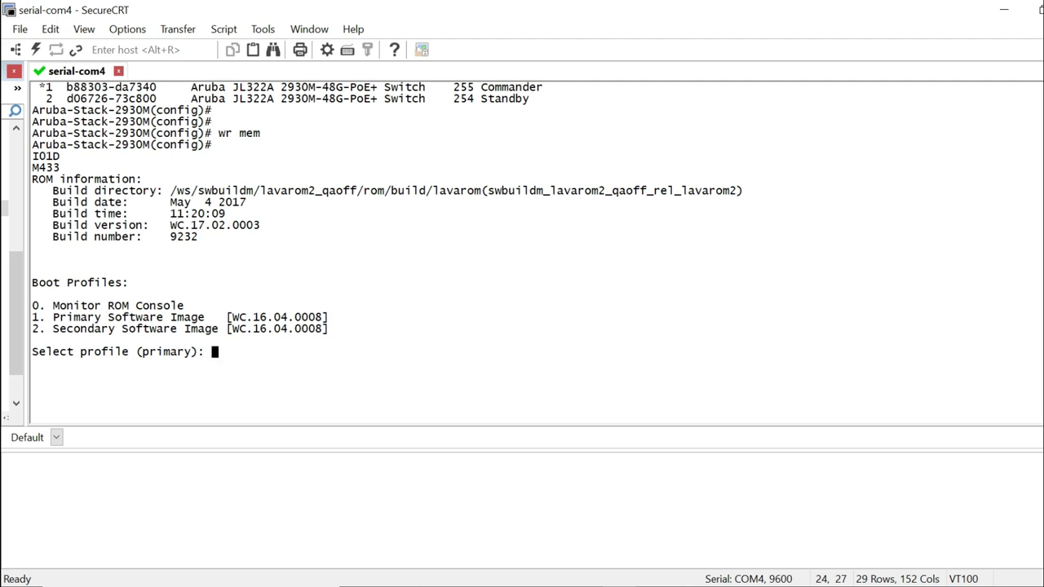
Choose profile 1 to boot the Primary Software Image.
type("1")
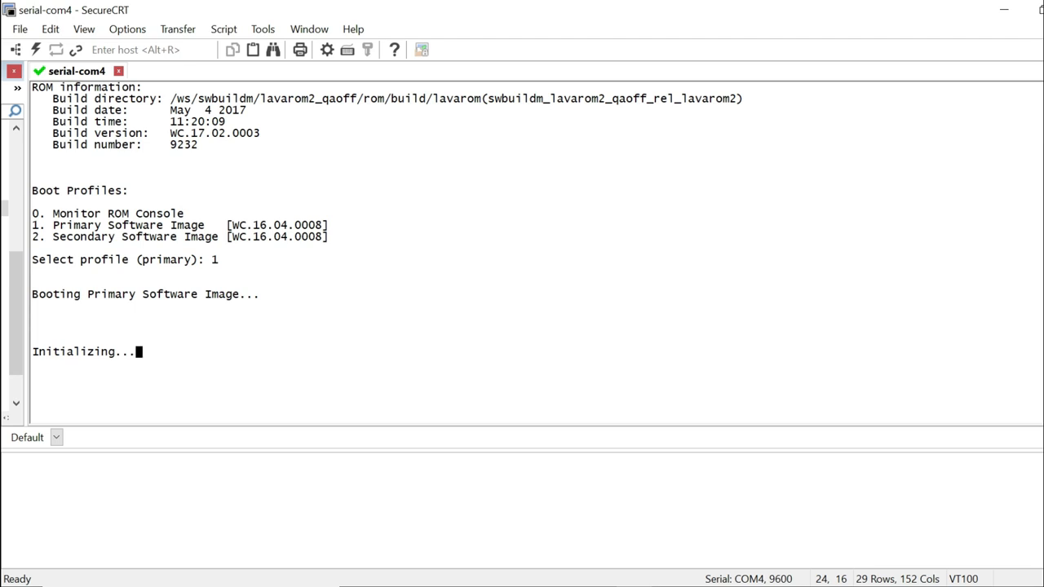
mouse_move(846, 197)
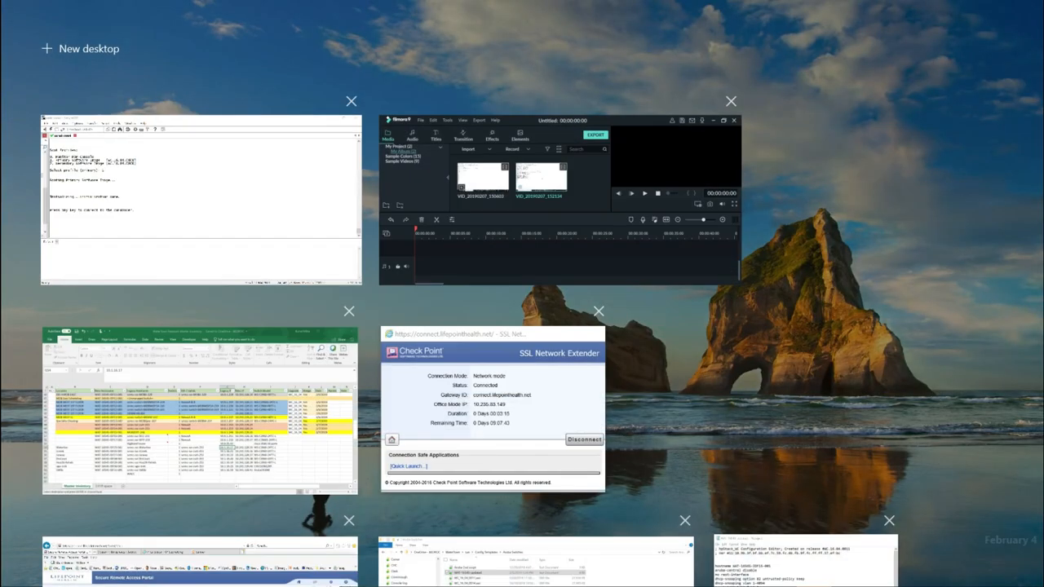
Bring the SecureCRT serial-com4 window back to the front from Task View.
left_click(200, 202)
type("sh")
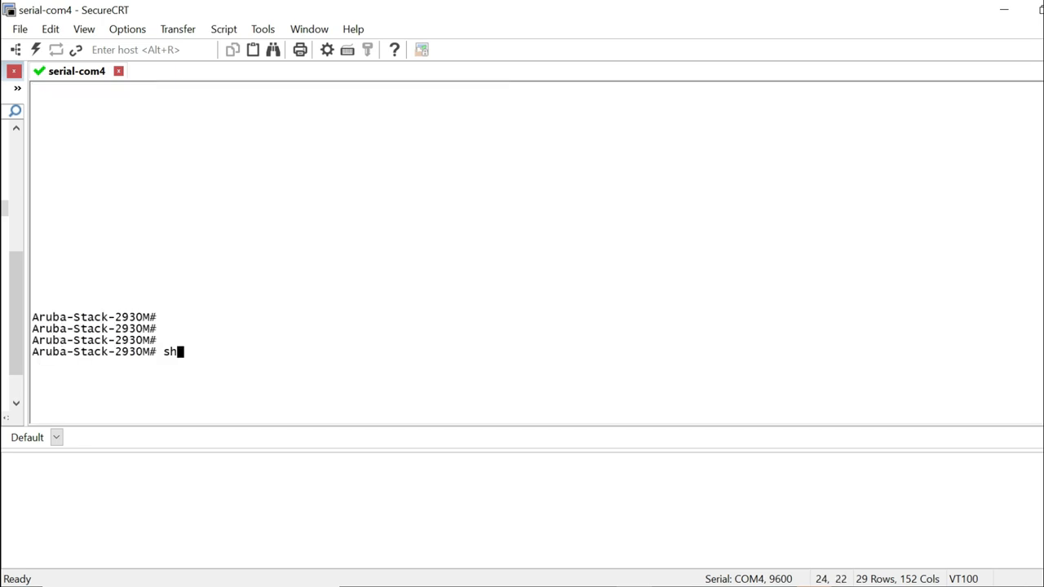
Run 'sh stacking': member 2 is Commander at 254, member 1 Standby at 255.
type("stacki")
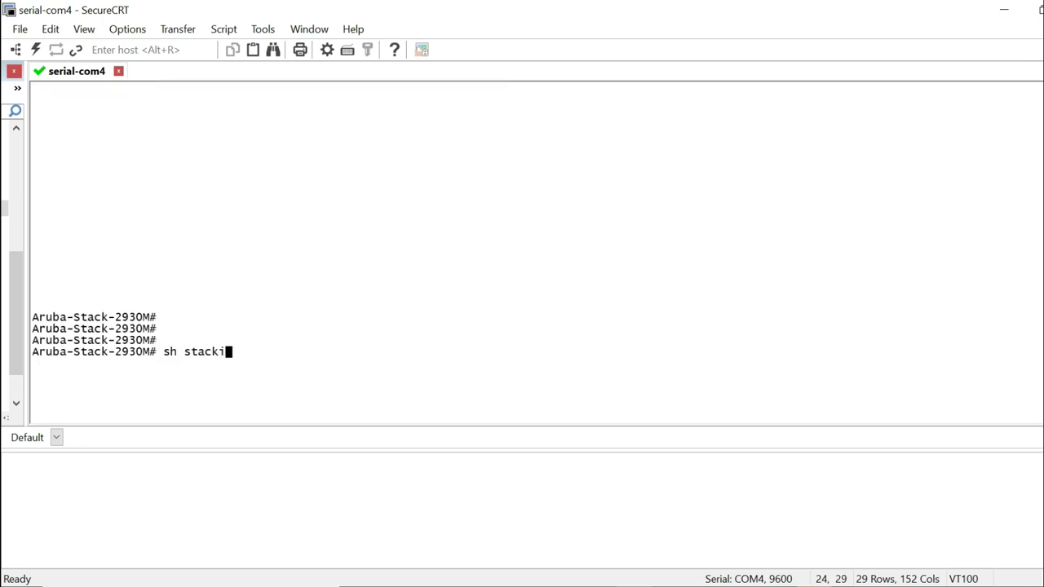
key("Return")
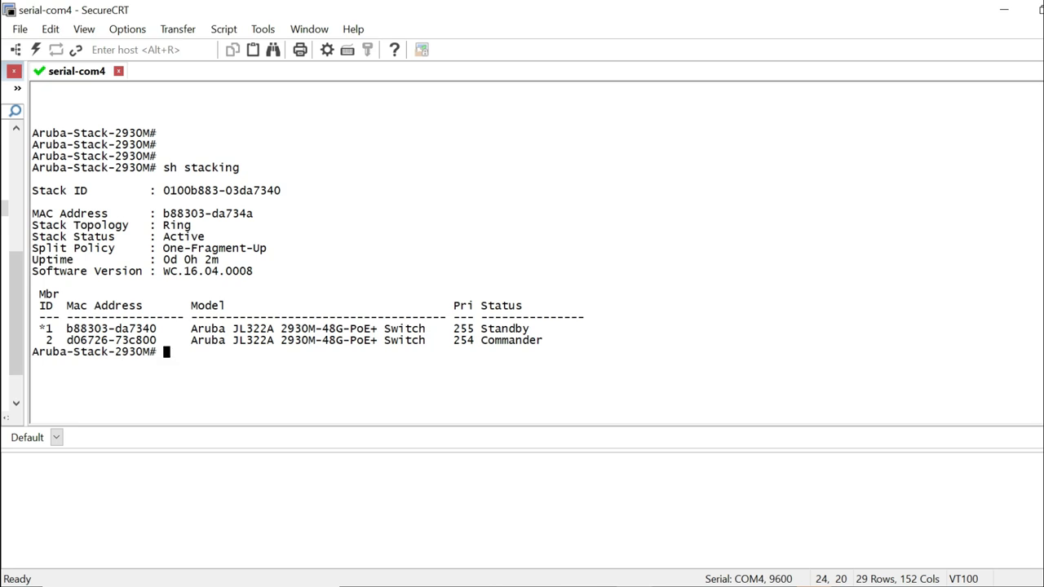
type("stacking fac")
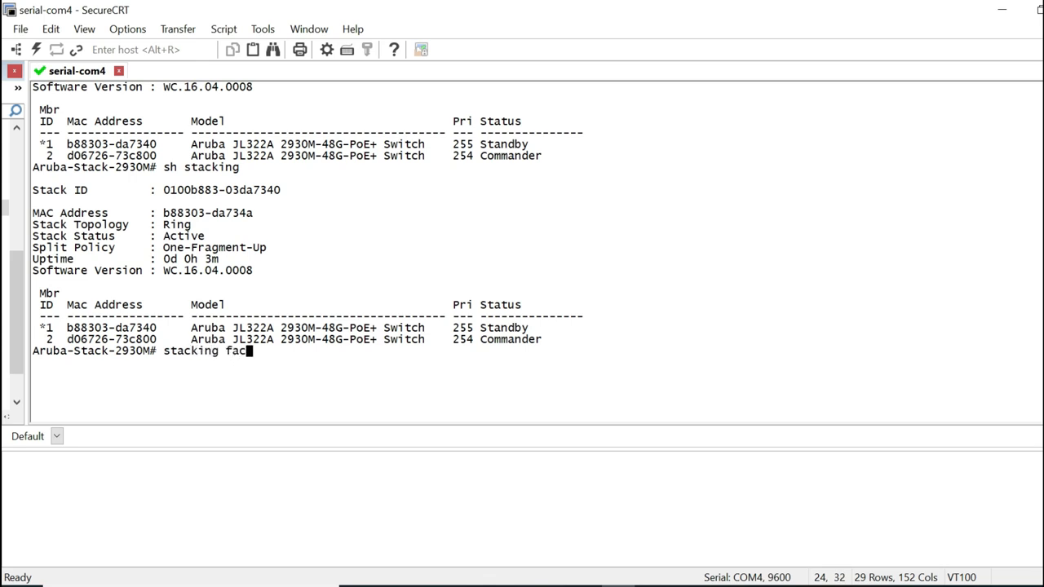
Run 'stacking factory-reset', confirm with y, and check stacking after the reboot.
type("tory-reset")
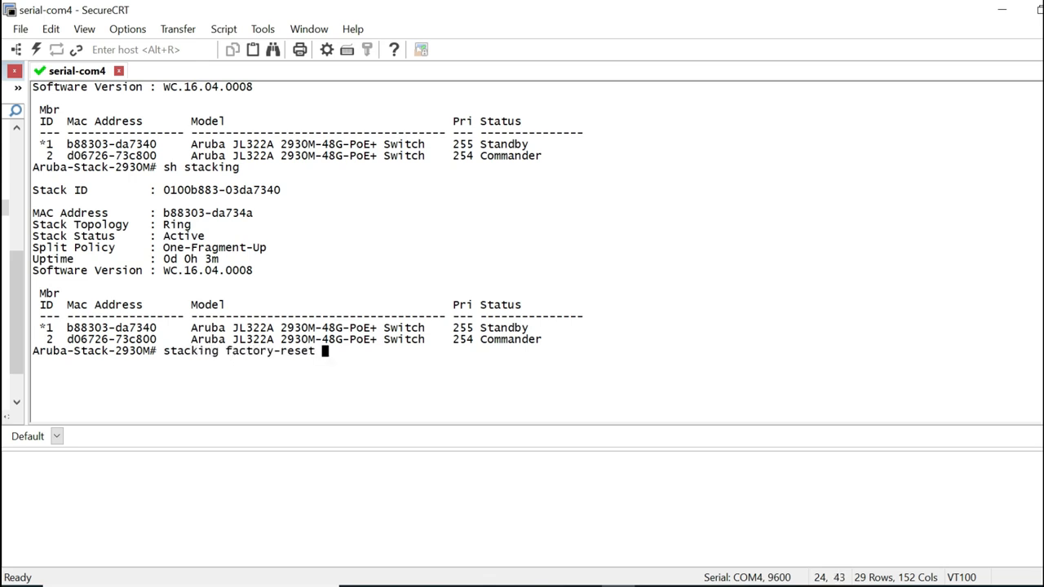
key("Return")
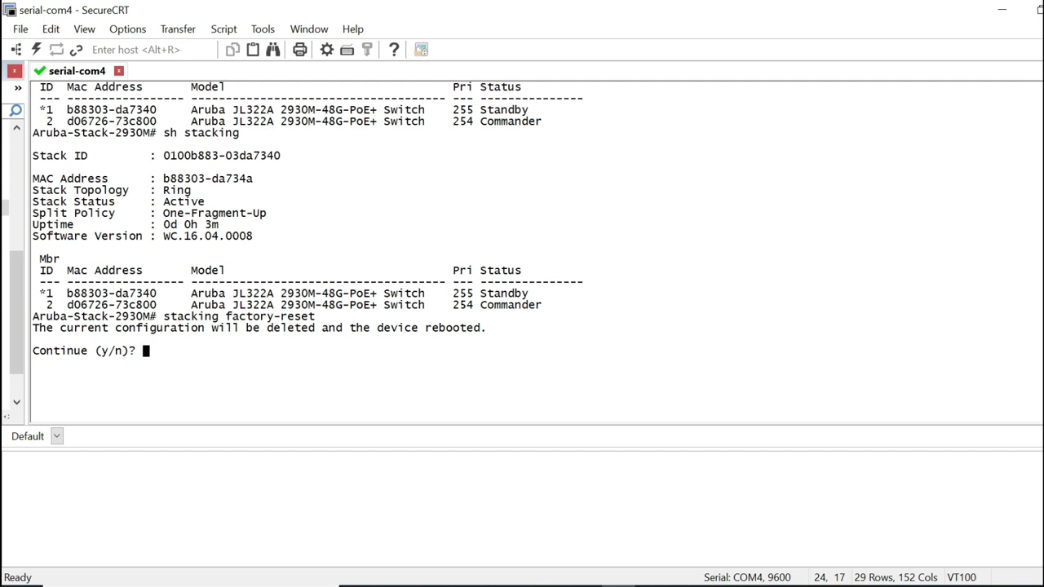
type("y")
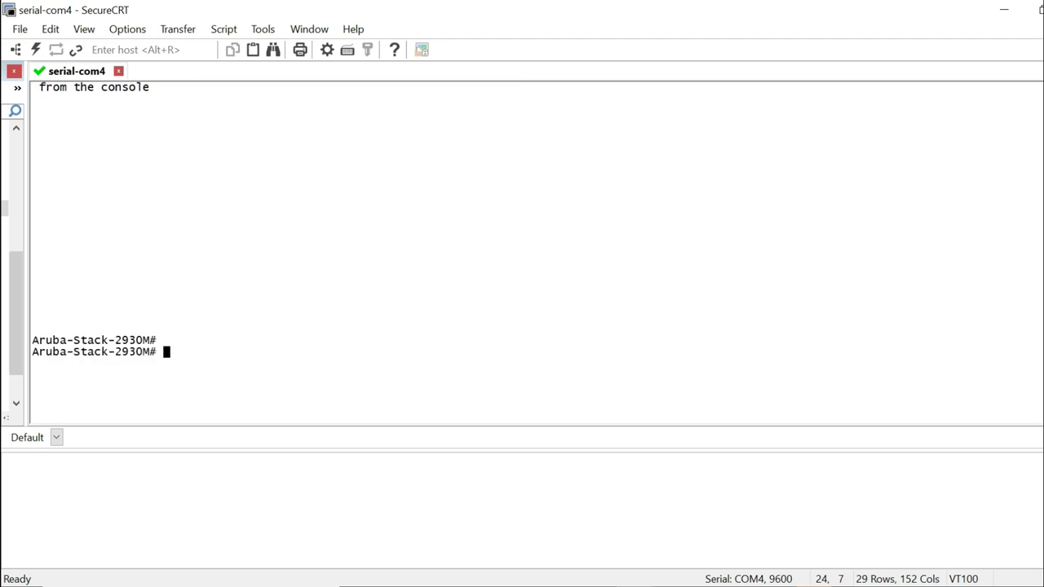
type("sh stacking")
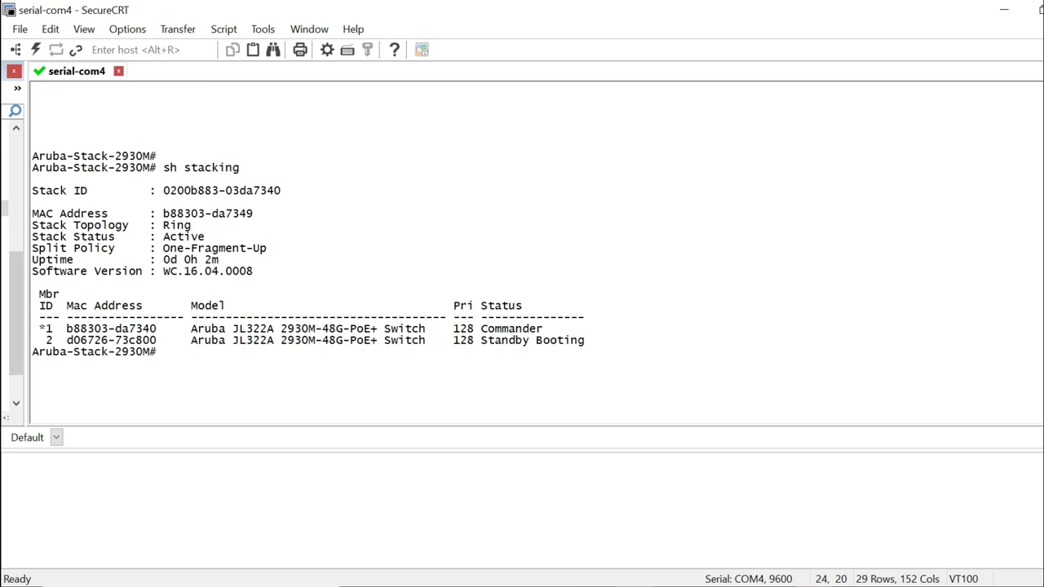
In config mode, set member 1 priority to 255 and recheck the stacking status.
type("config")
type("s")
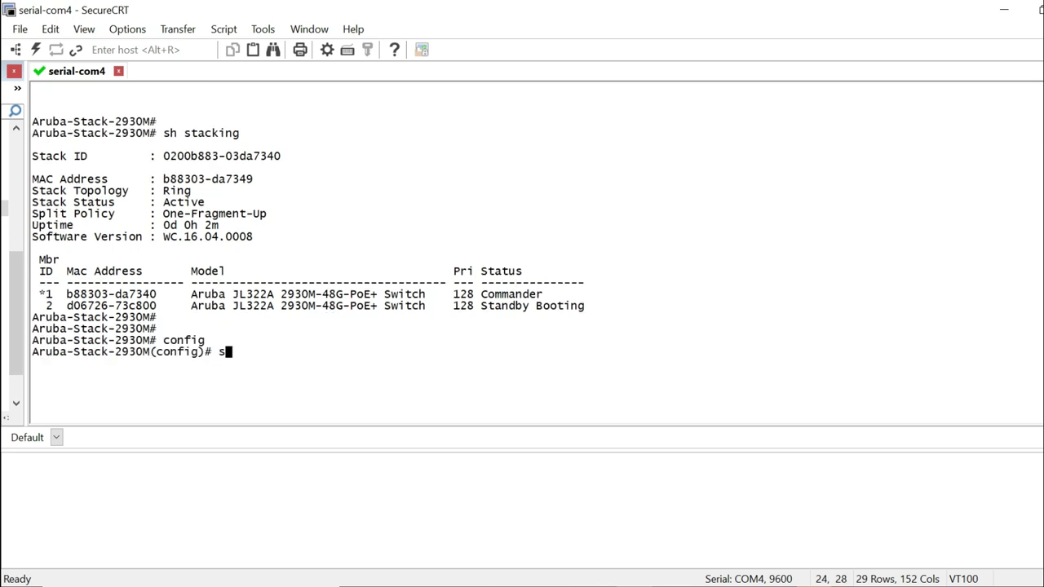
type("tacking member m")
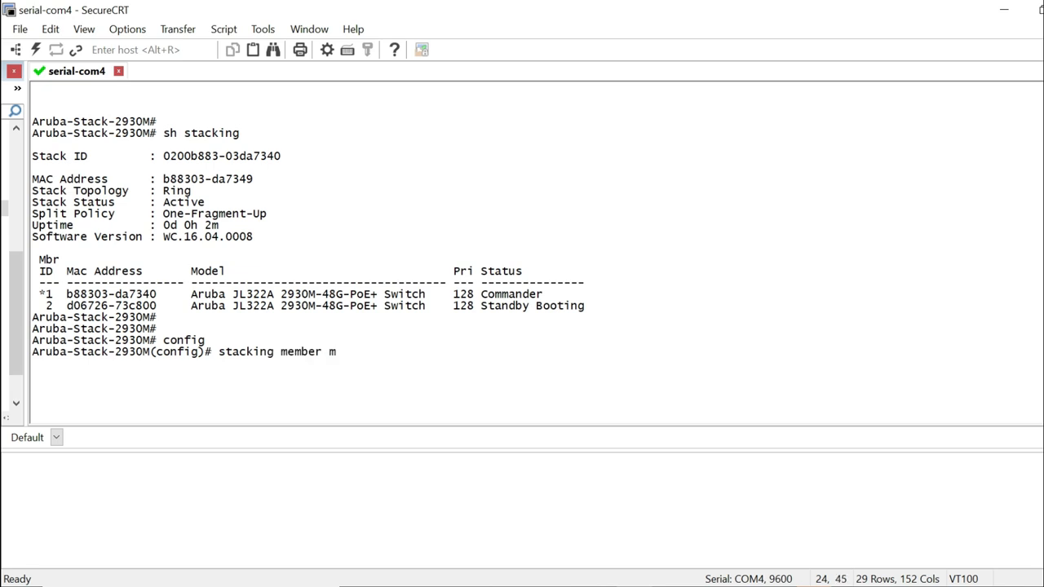
type("1 pri")
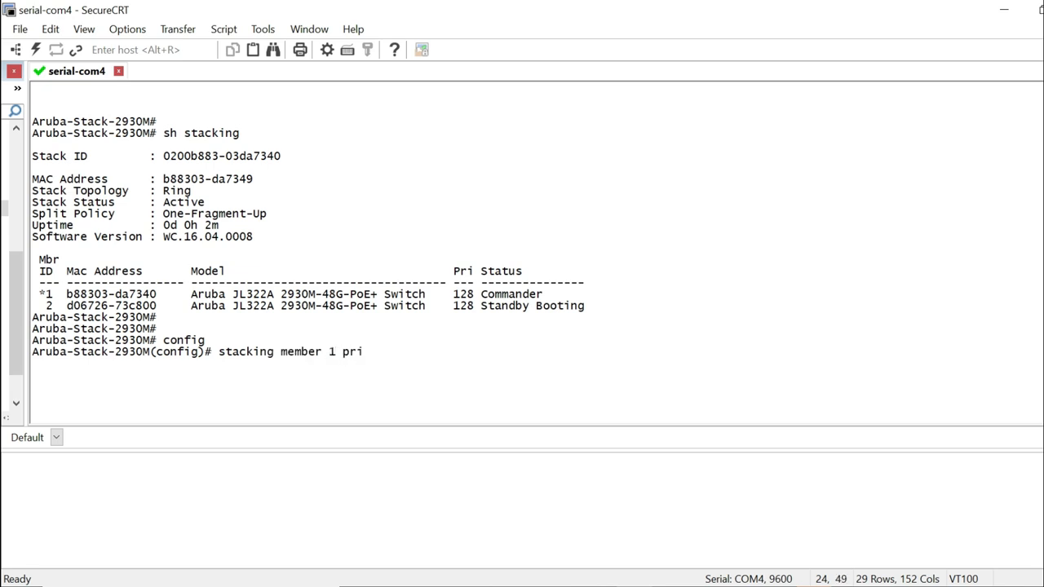
key("Return")
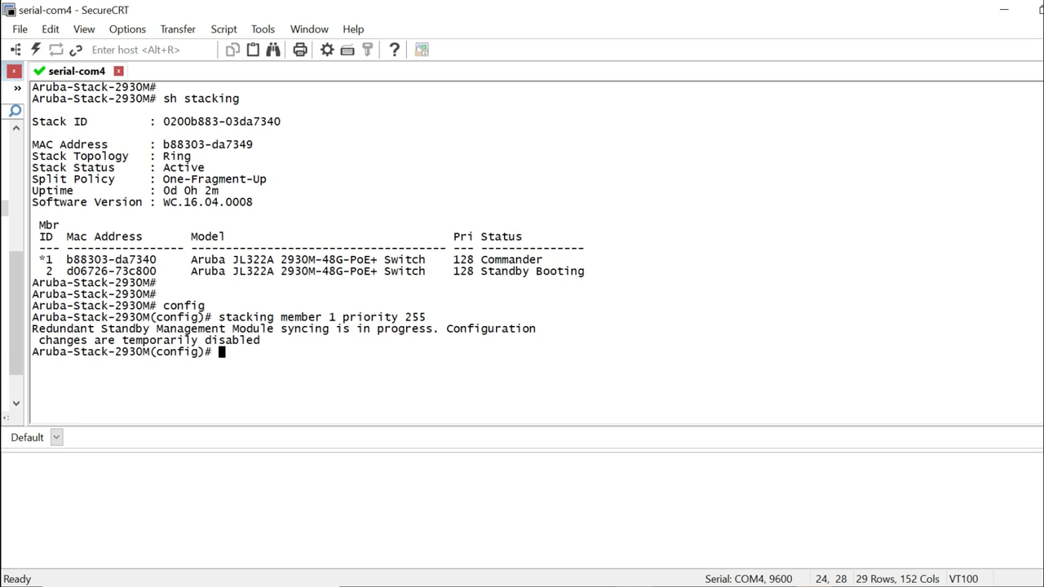
type("sh stacking")
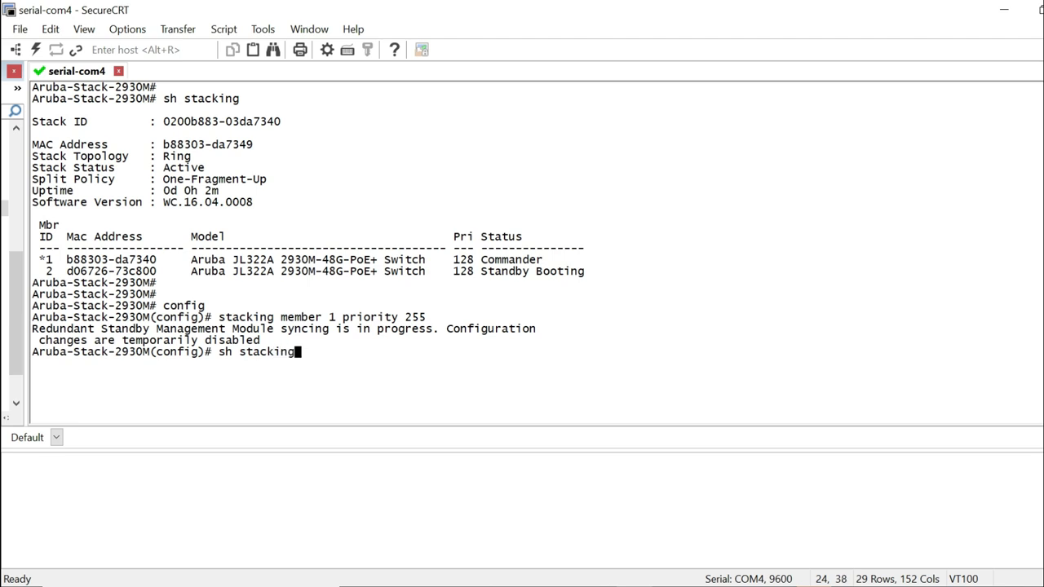
key("Return")
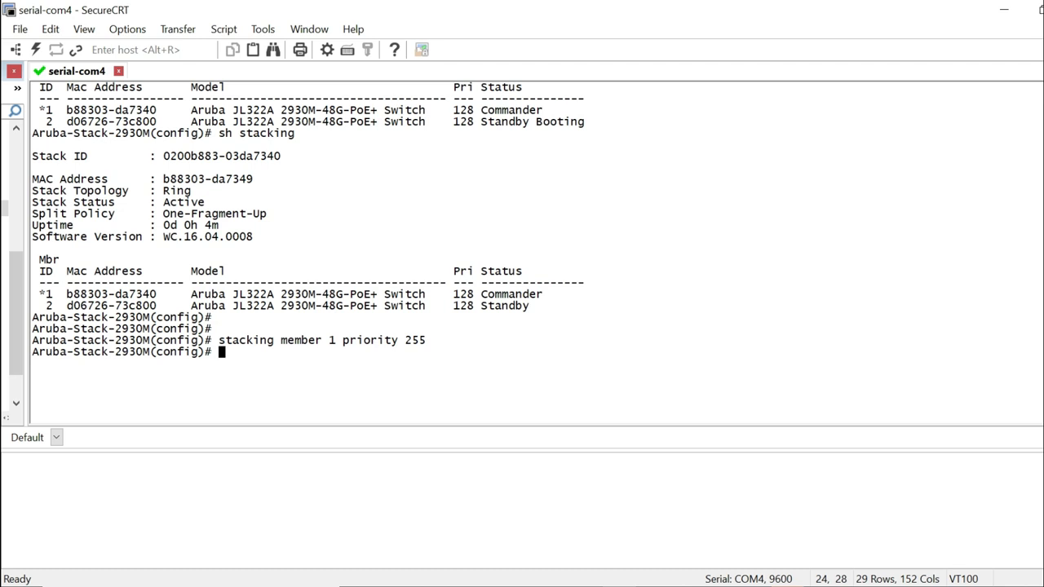
Set member 2 priority to 254 and save the configuration with 'wr mem'.
type("stacking member 1 priority 254")
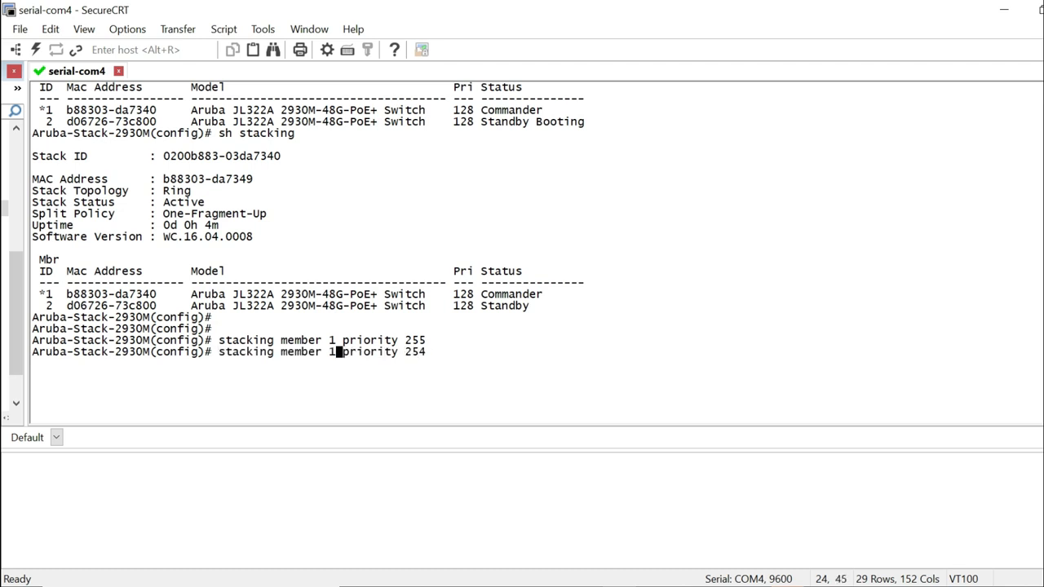
type("2")
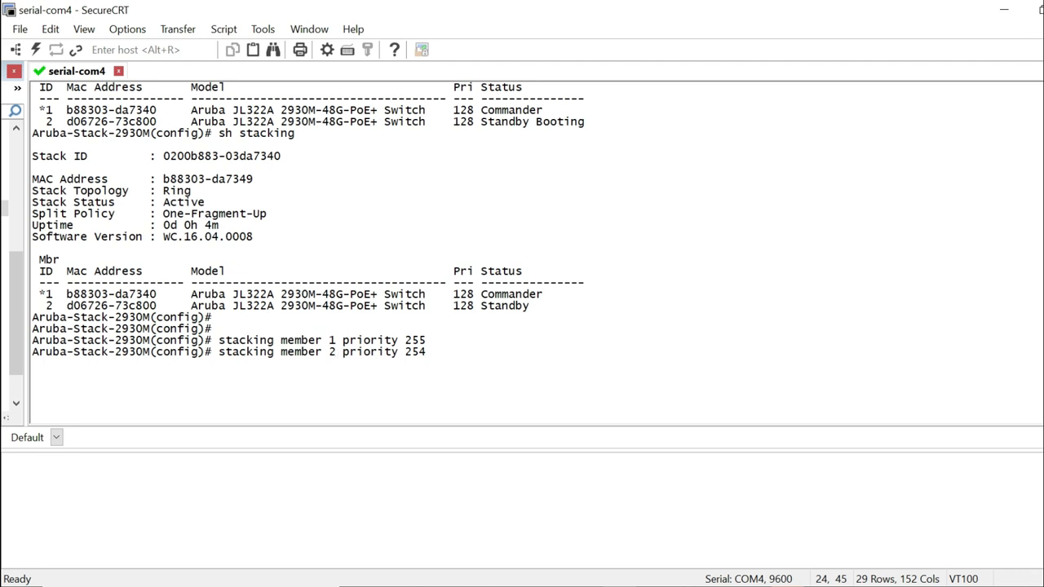
type("w")
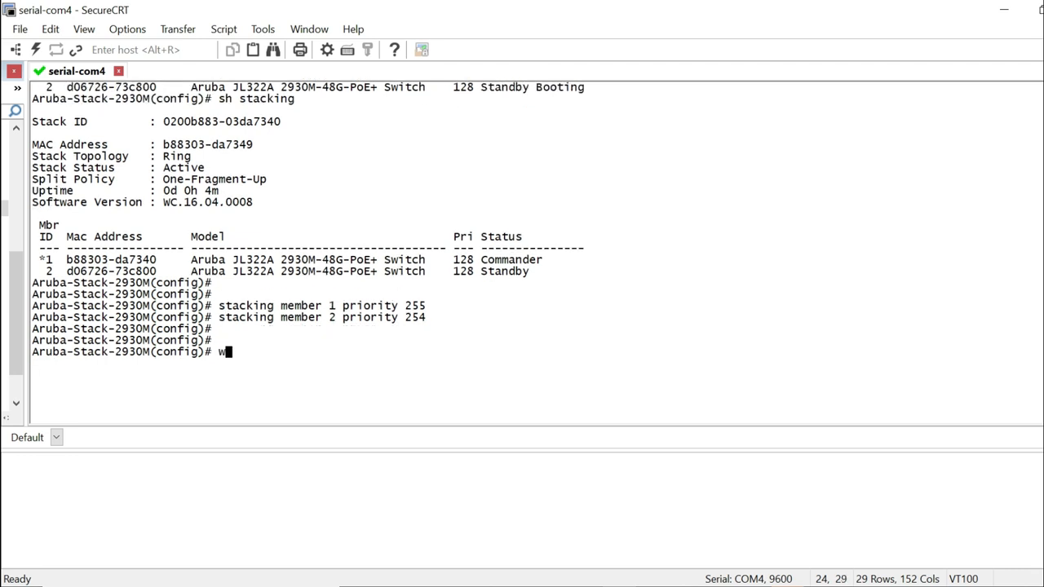
type("r mem")
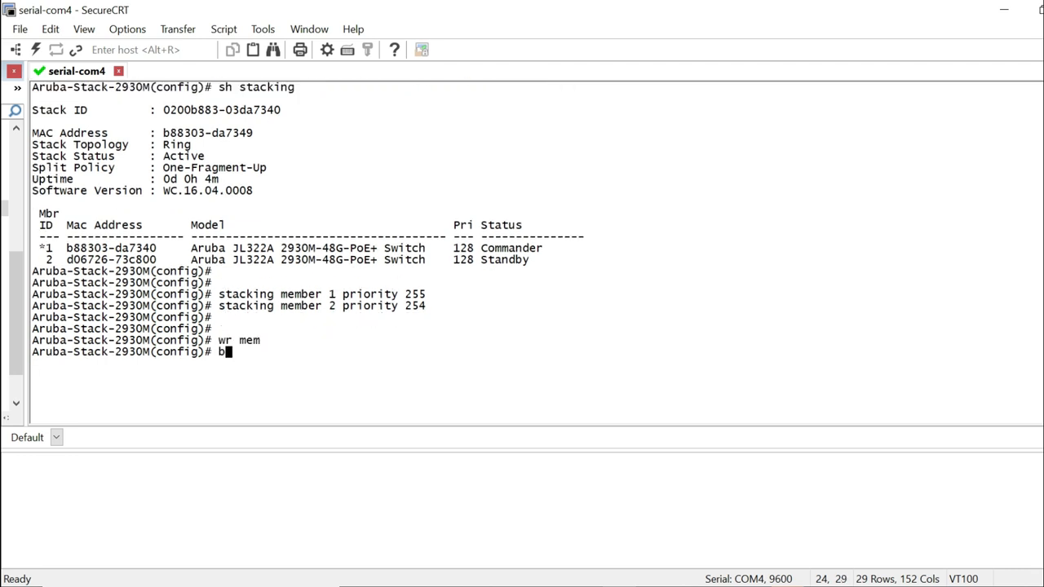
Reboot the stack with 'boot system', confirming with y.
type("oot system")
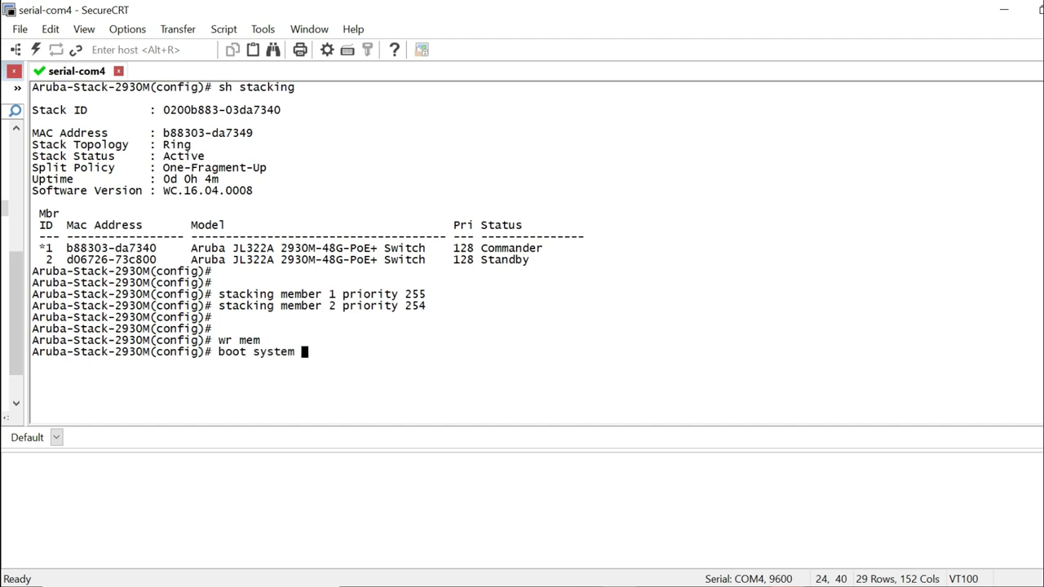
key("Return")
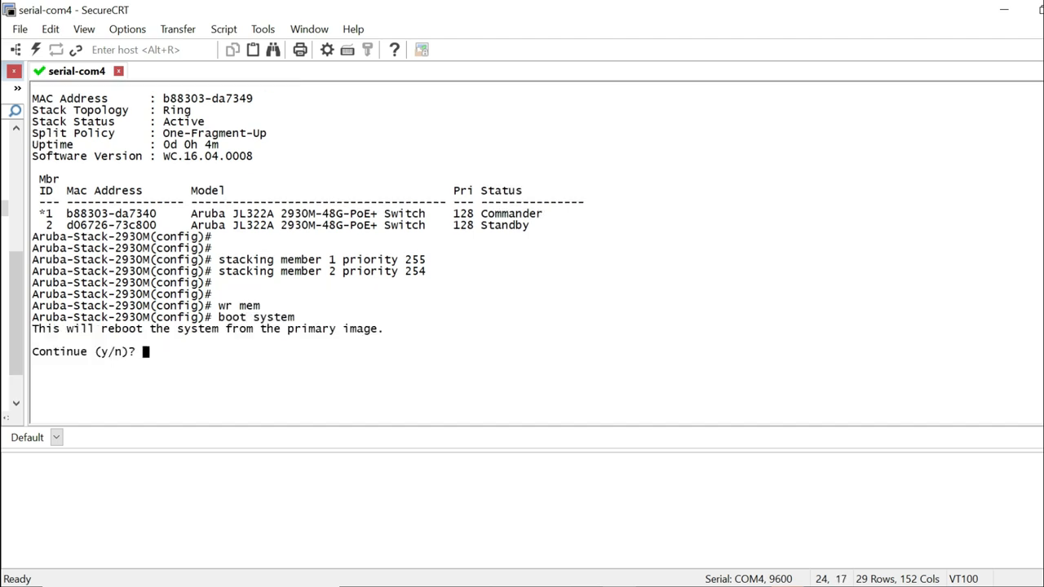
type("y")
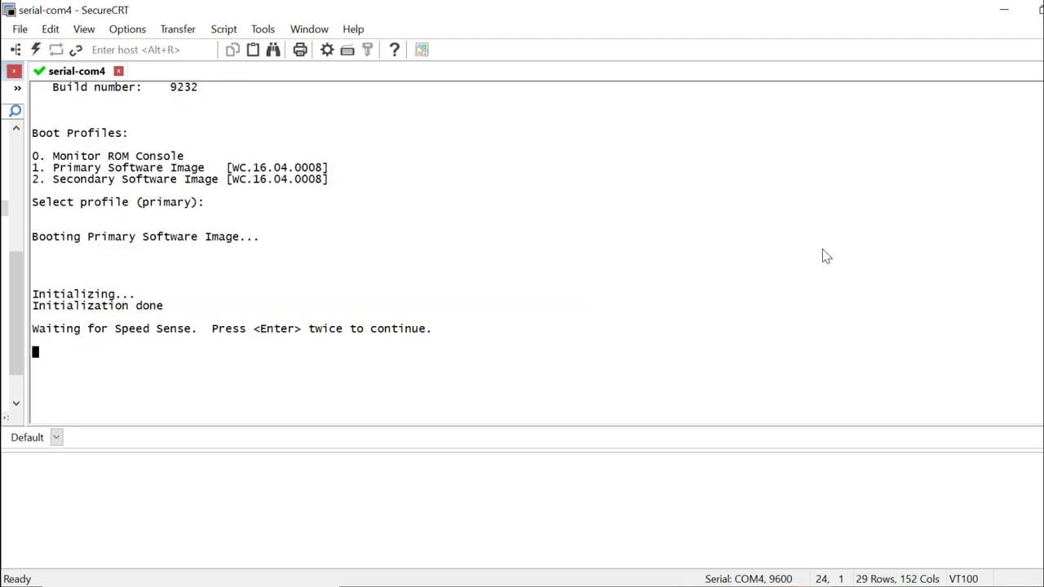
Continue past 'Waiting for Speed Sense' to reach the rebooted switch's CLI prompt.
key("Return")
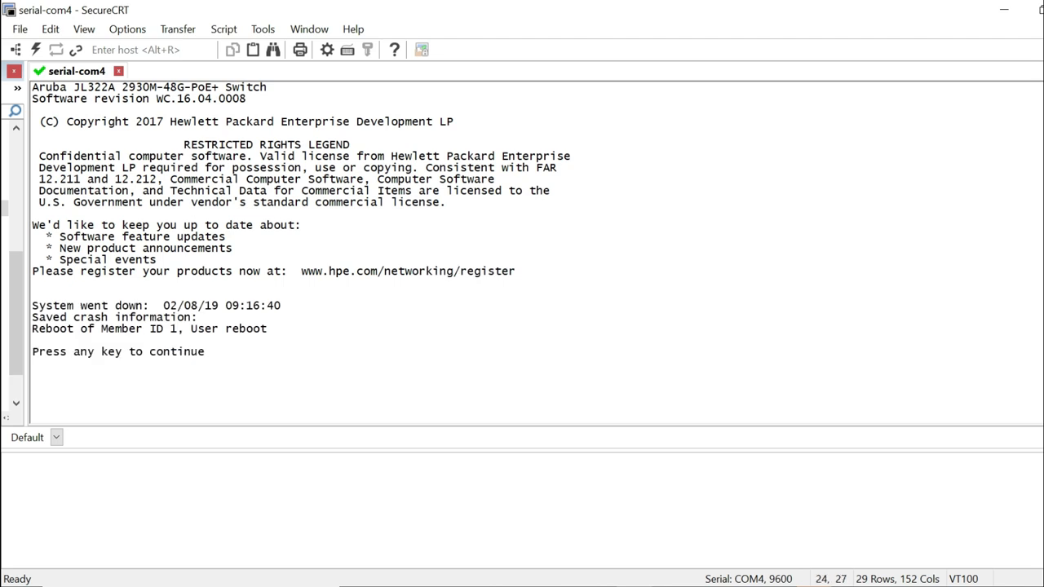
type("sh sta")
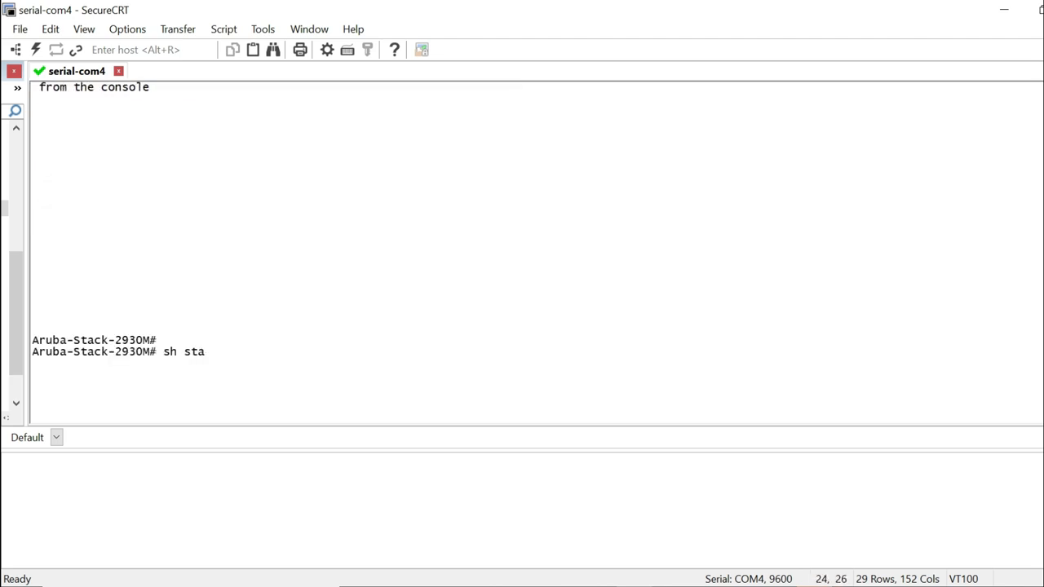
Show stacking status: member 1 Commander at priority 255, member 2 Standby at 254.
key("Return")
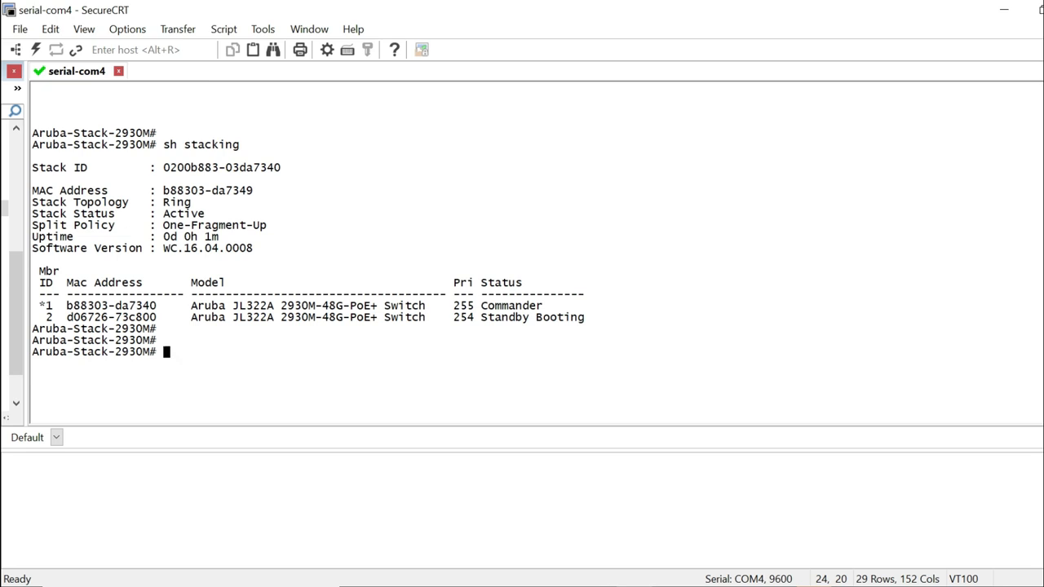
type("wr")
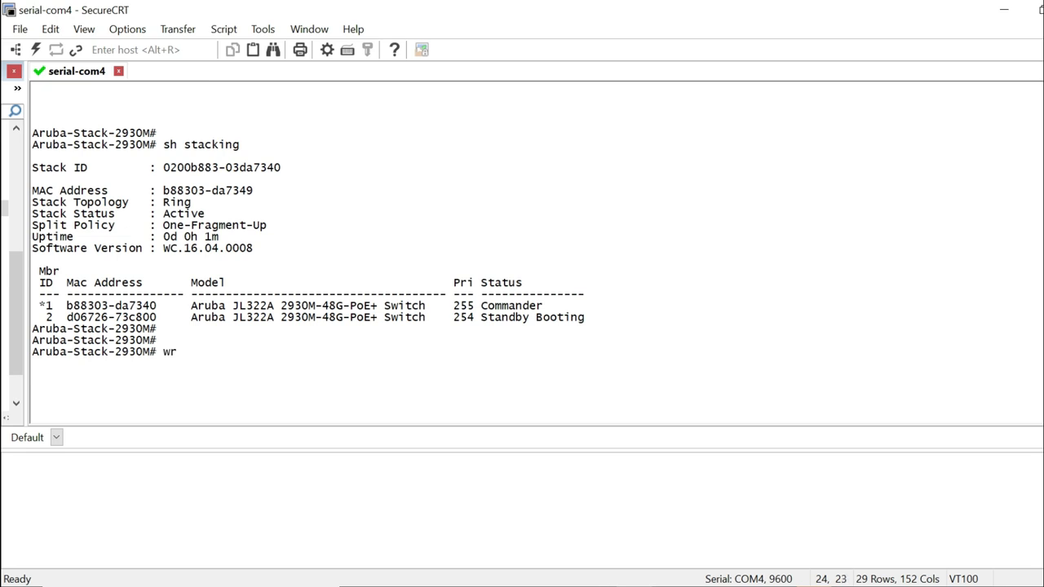